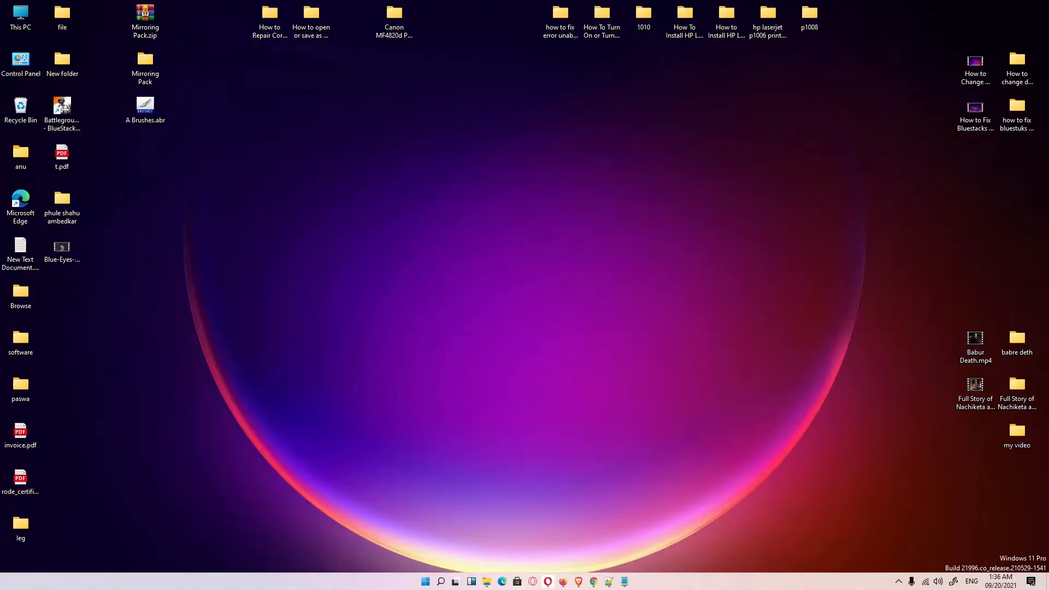
mouse_move(512, 552)
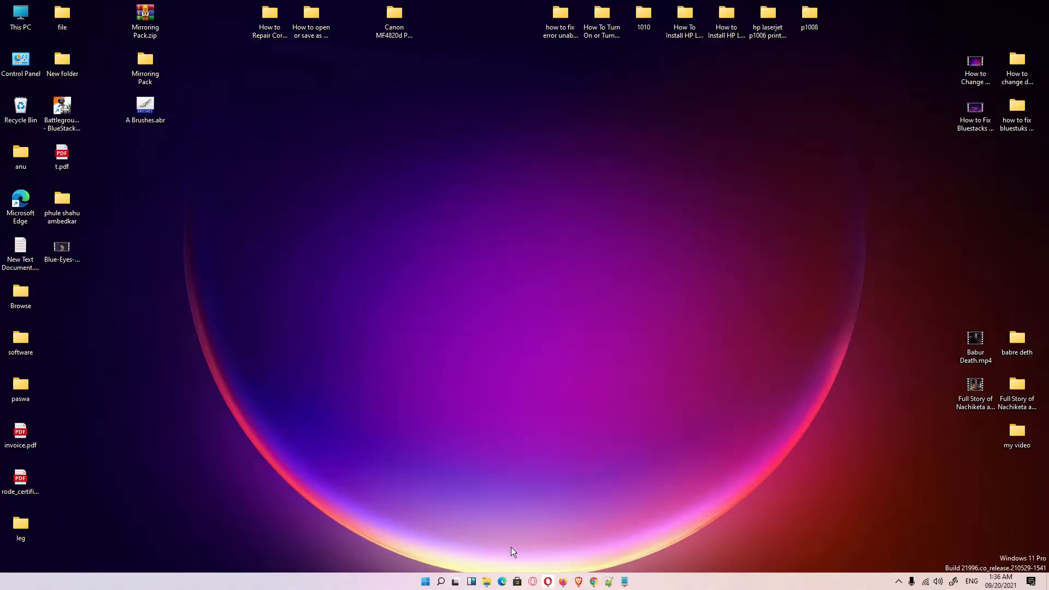
mouse_move(516, 582)
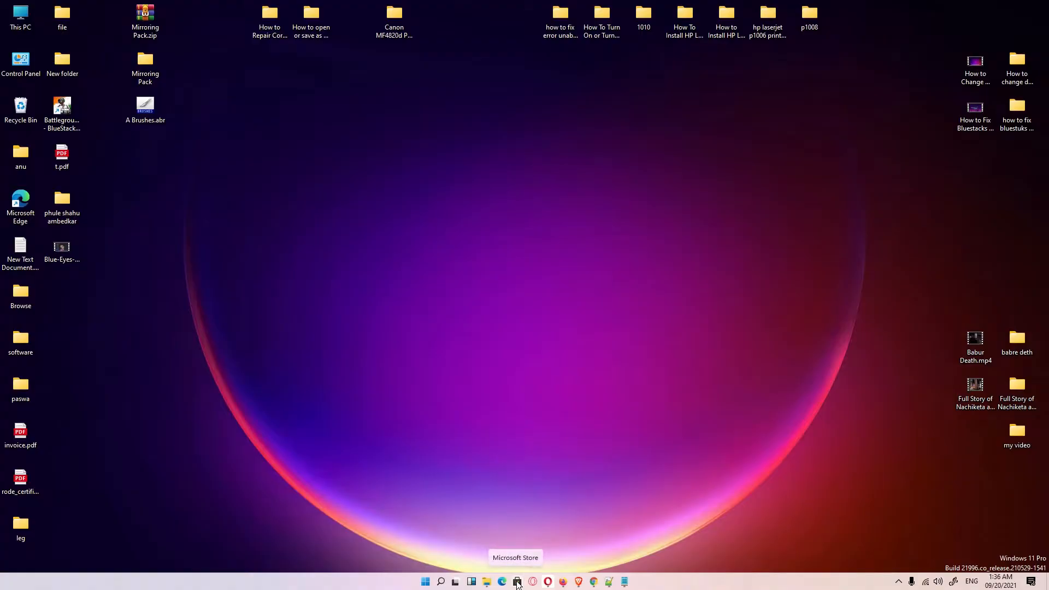
Search Microsoft Store for 'Lively Wallpaper'
left_click(516, 581)
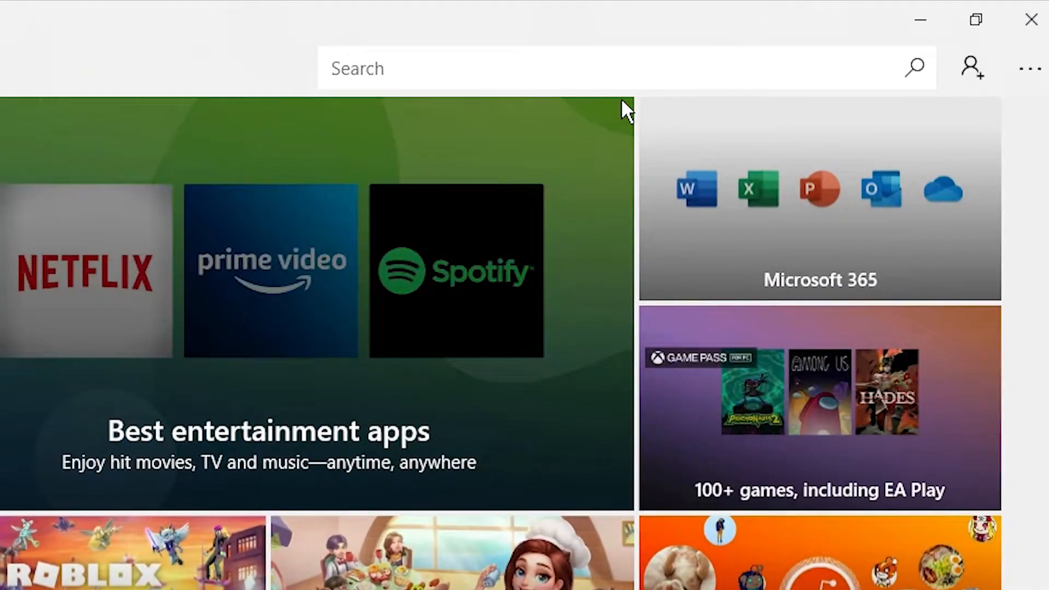
type("Lively Wallpaper")
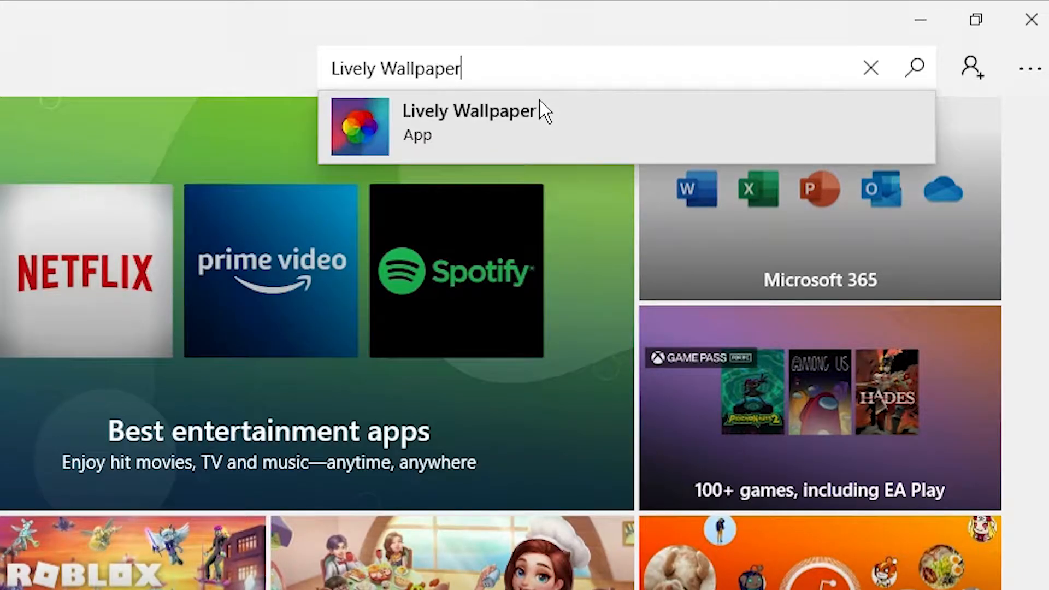
mouse_move(470, 132)
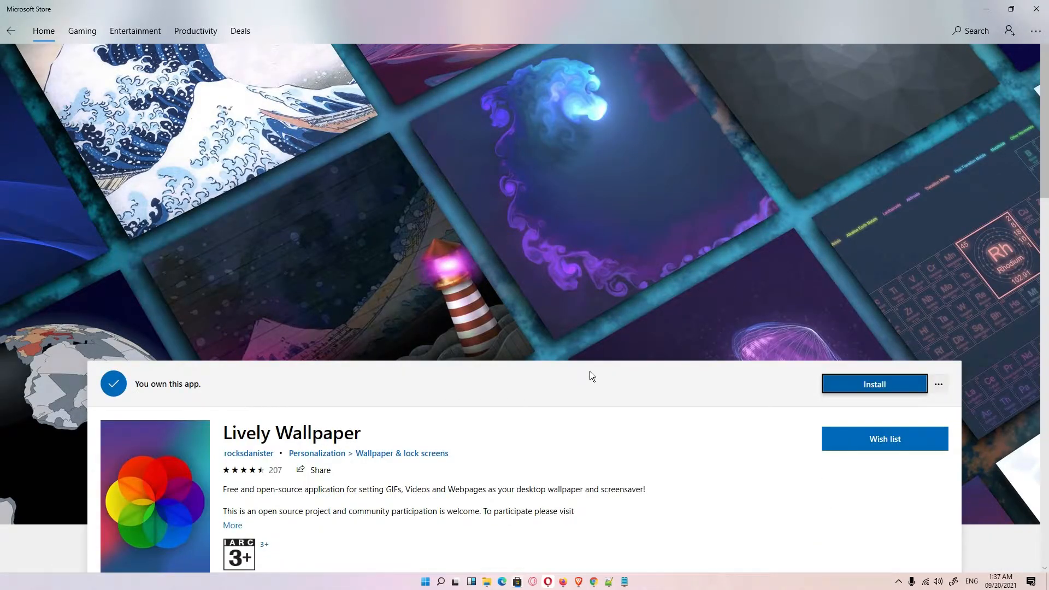
Install Lively Wallpaper from its Store page, dismissing the sign-in prompt
scroll("down", 3)
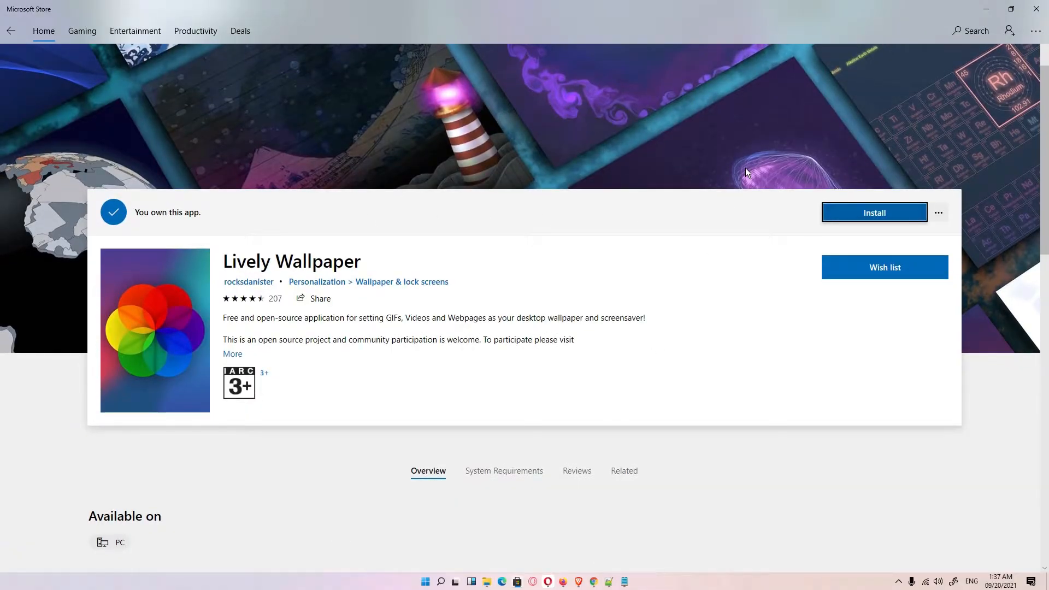
mouse_move(965, 152)
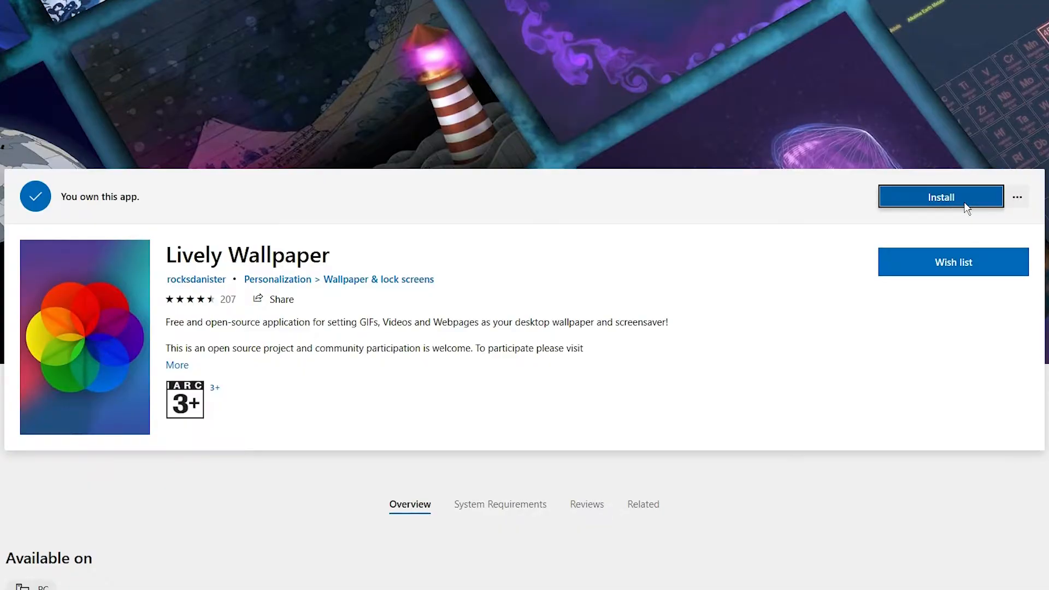
mouse_move(978, 204)
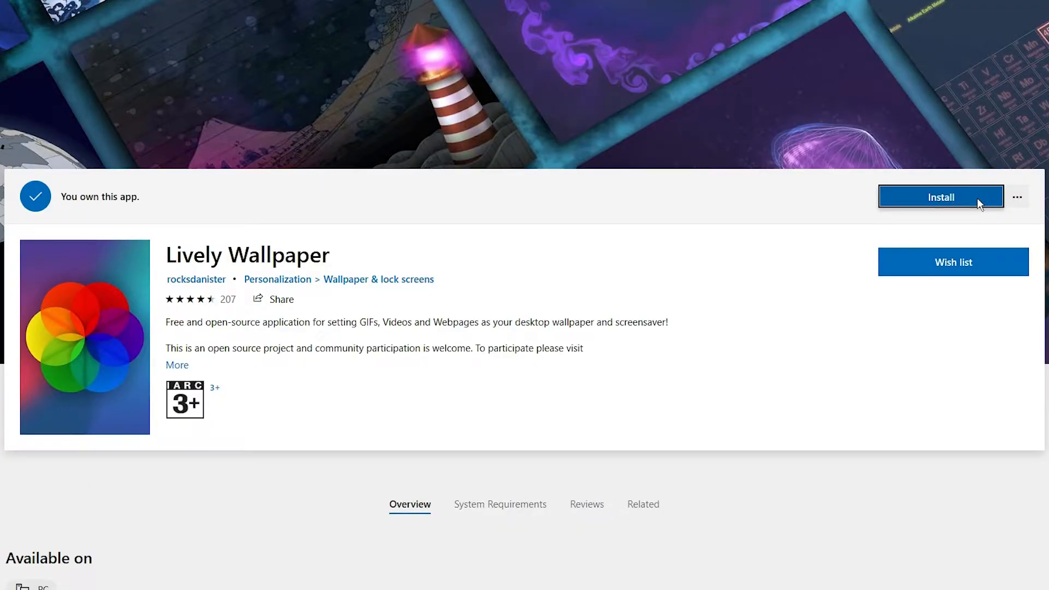
mouse_move(932, 208)
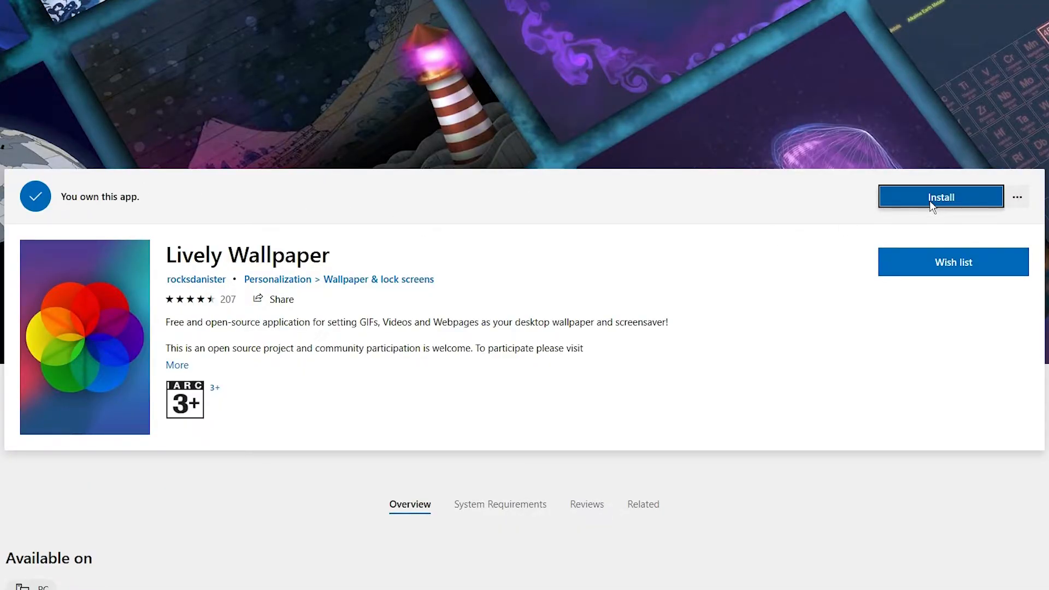
left_click(940, 197)
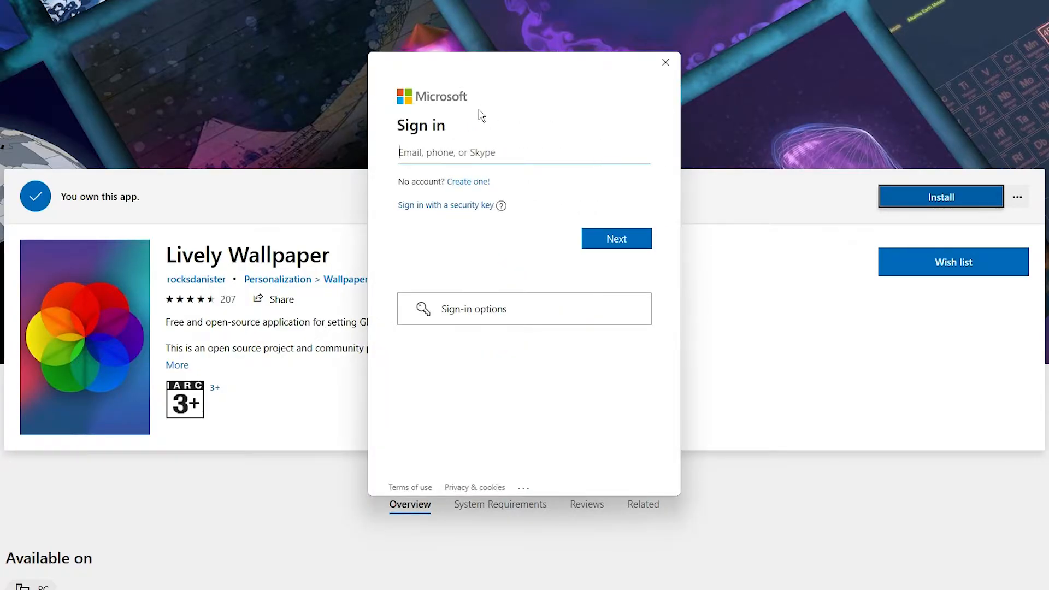
left_click(664, 62)
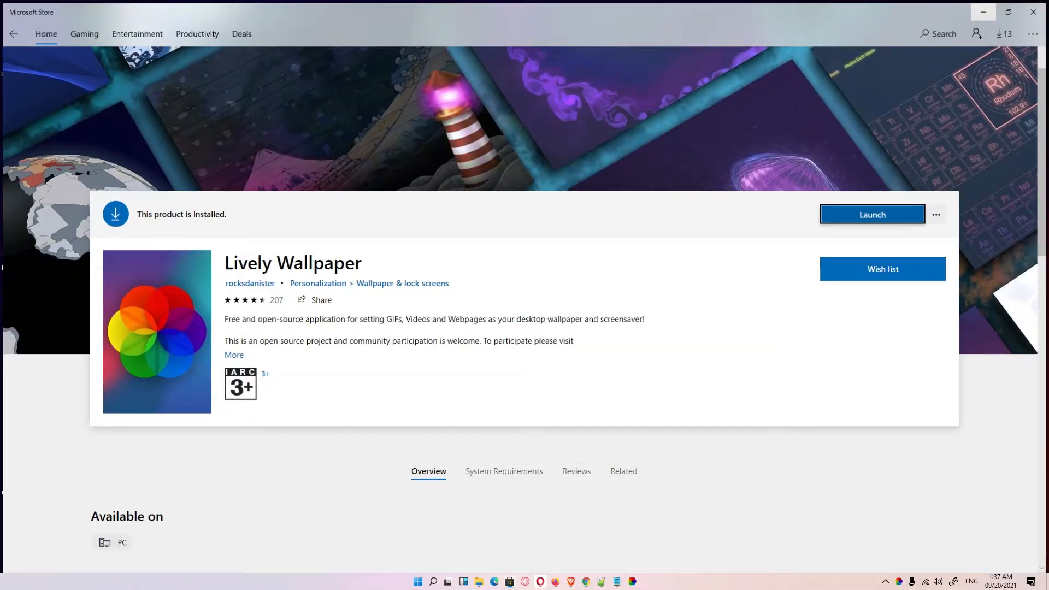
Launch Lively Wallpaper and finish first-run setup with start with Windows kept on
left_click(870, 215)
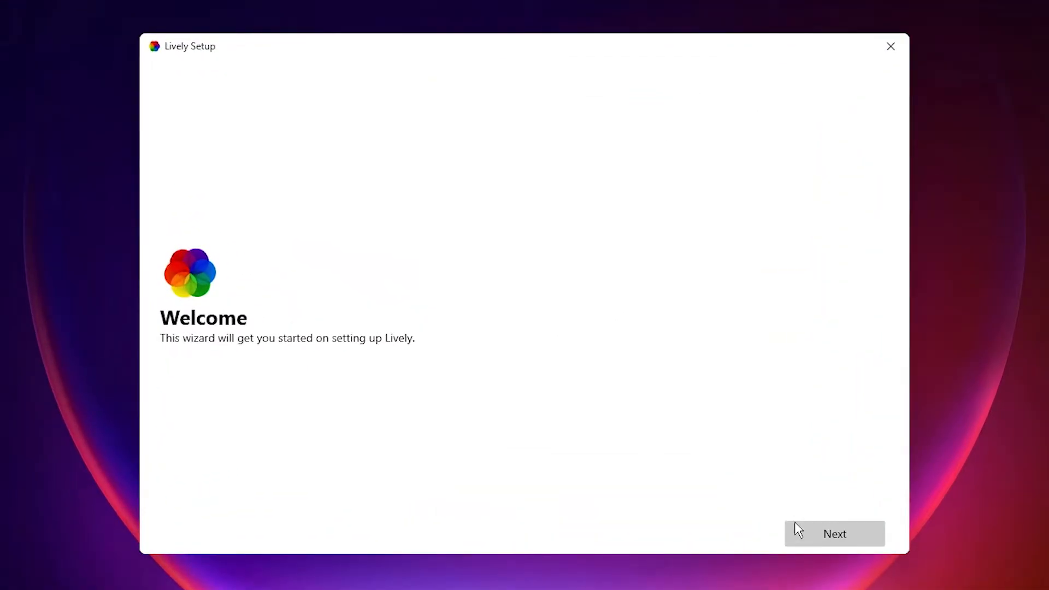
left_click(834, 533)
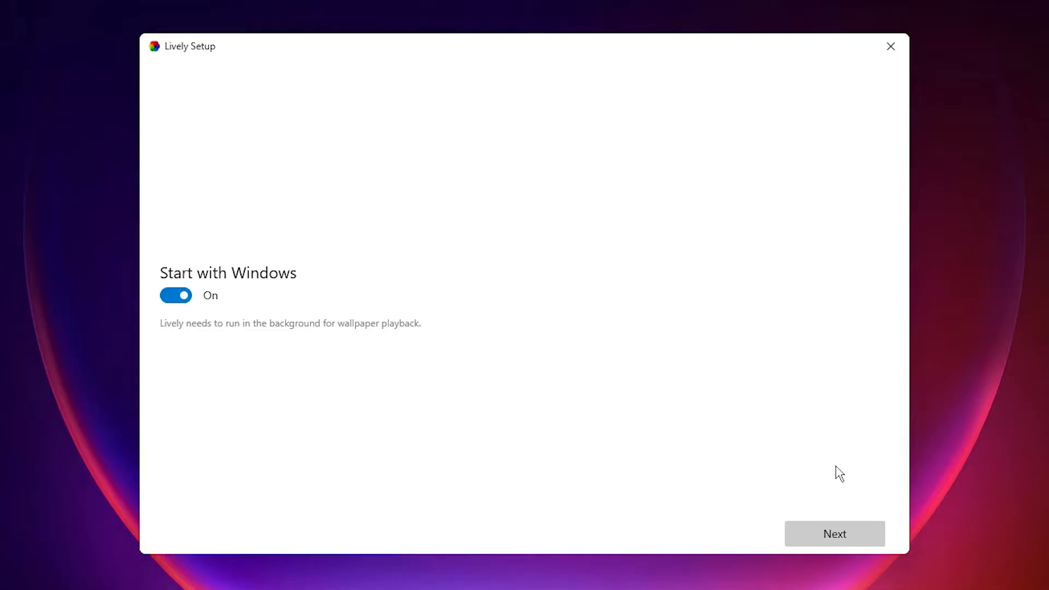
left_click(833, 533)
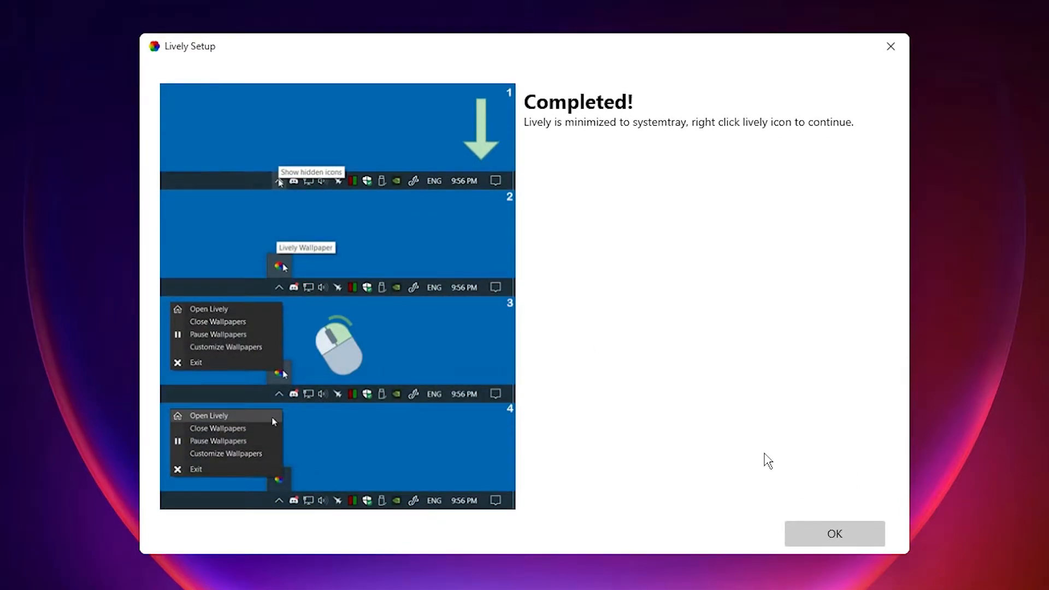
left_click(833, 534)
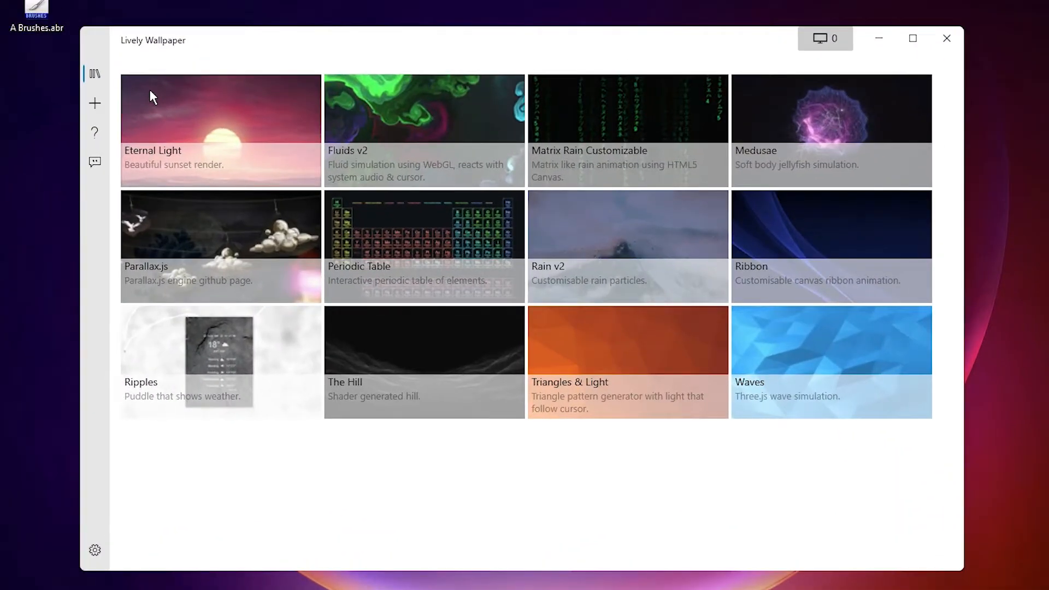
mouse_move(333, 119)
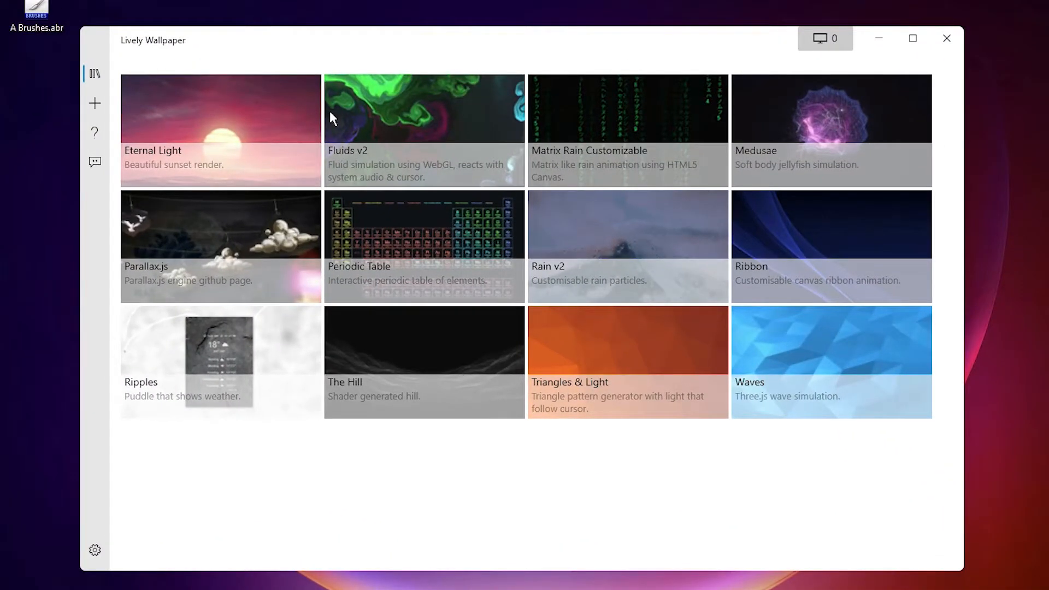
mouse_move(215, 129)
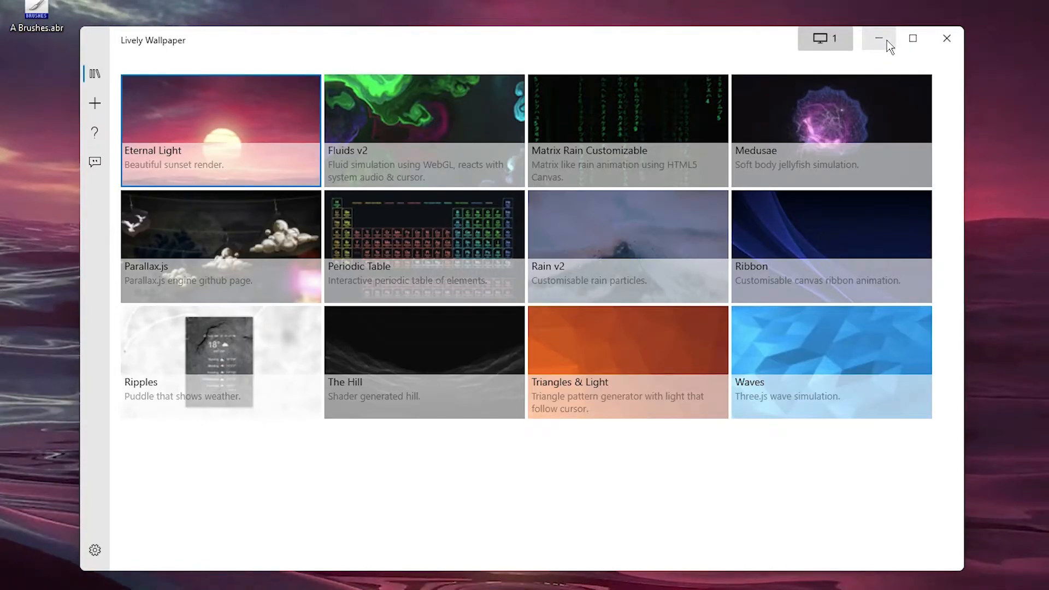
left_click(878, 38)
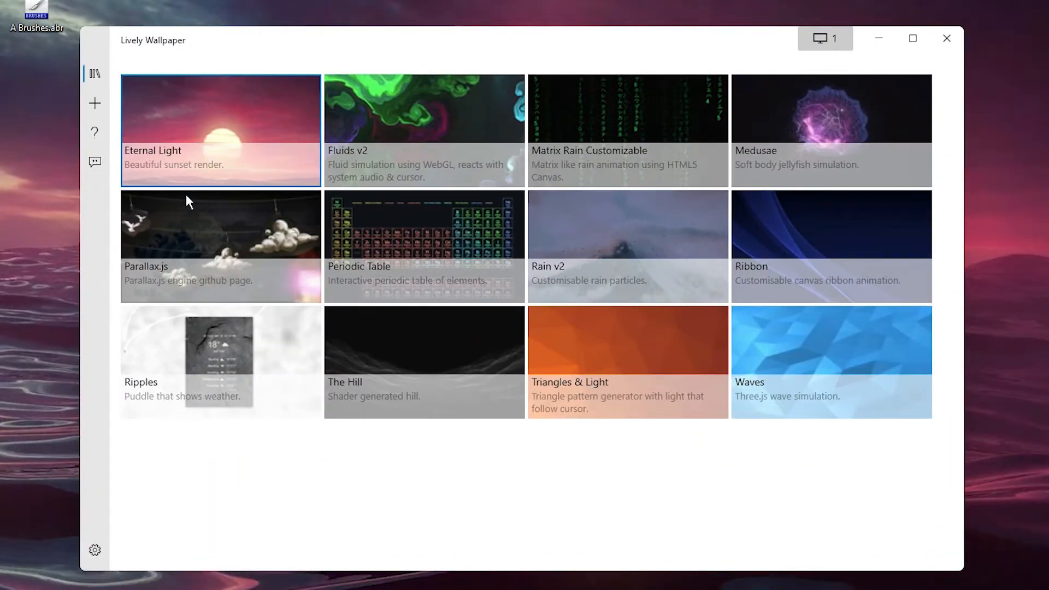
mouse_move(95, 103)
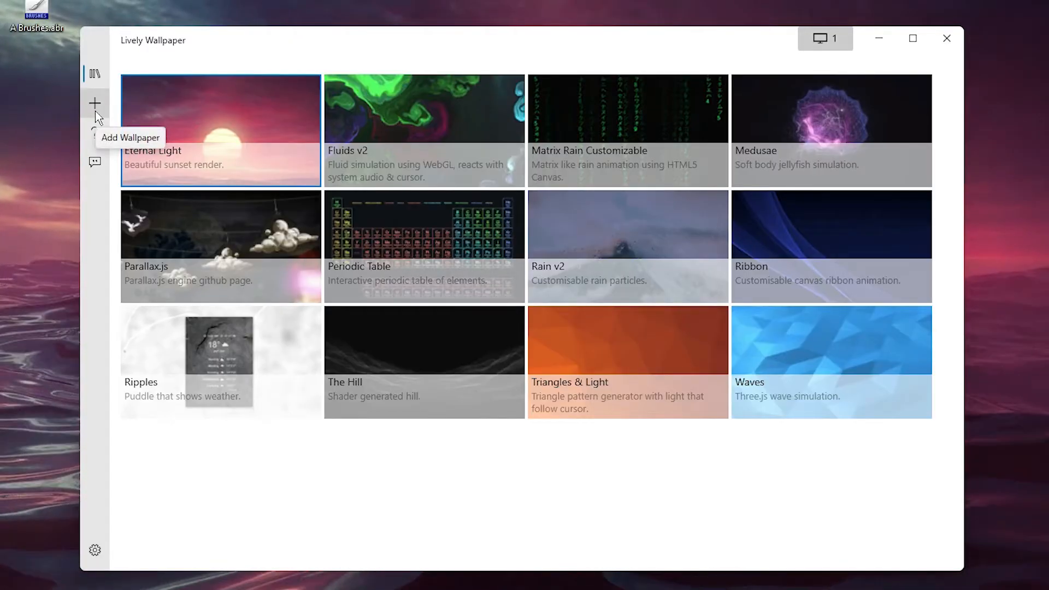
Browse for a local file from the Add Wallpaper page
left_click(95, 102)
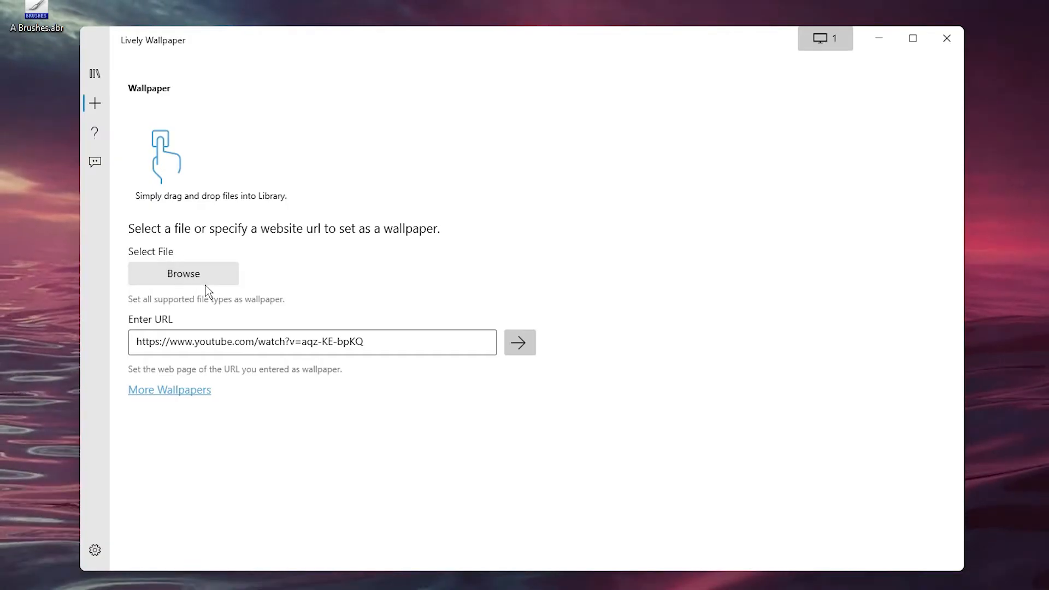
mouse_move(206, 275)
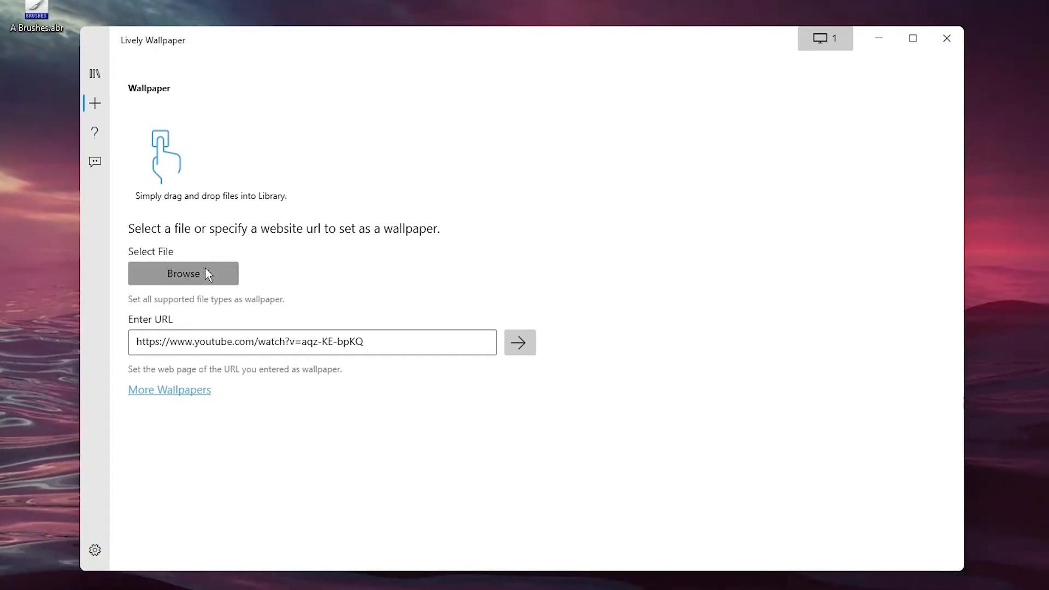
left_click(183, 274)
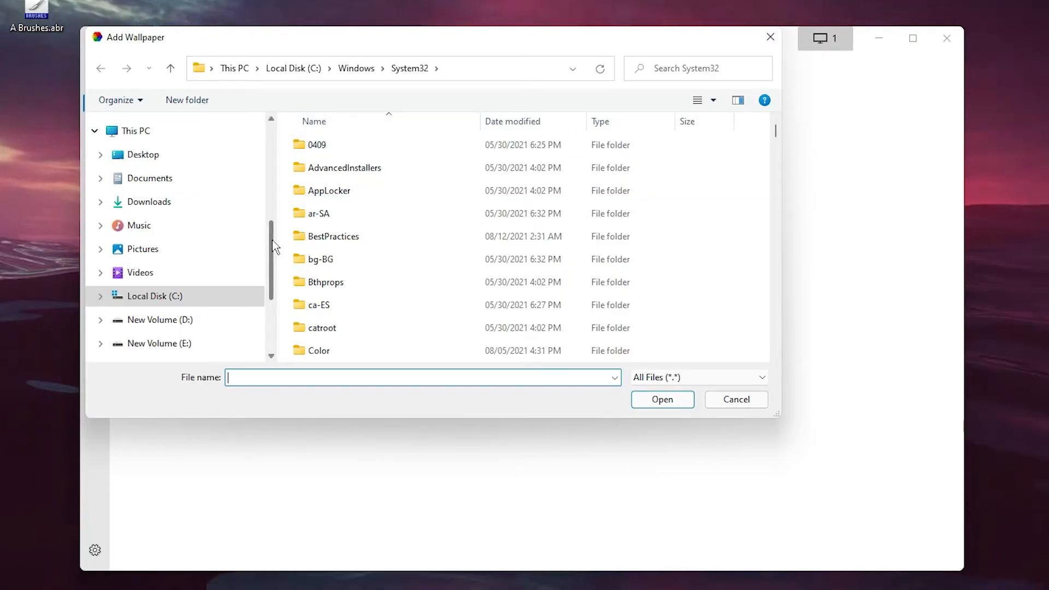
Open Blue-Eyes-Girl-In-Water-HD-Live-Wallpaper.mp4 from the Desktop
scroll("up", 3)
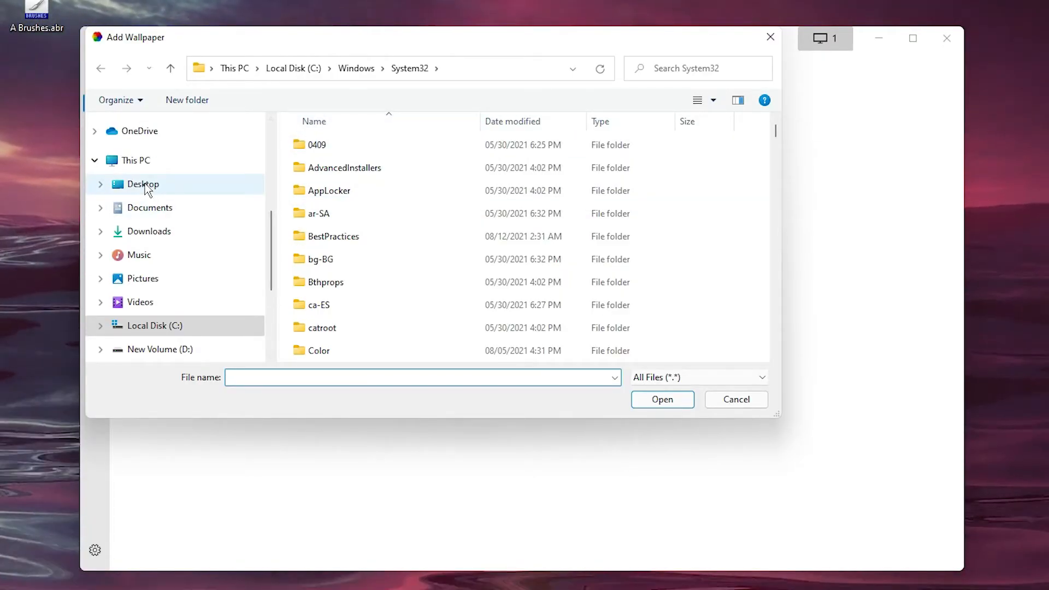
left_click(143, 184)
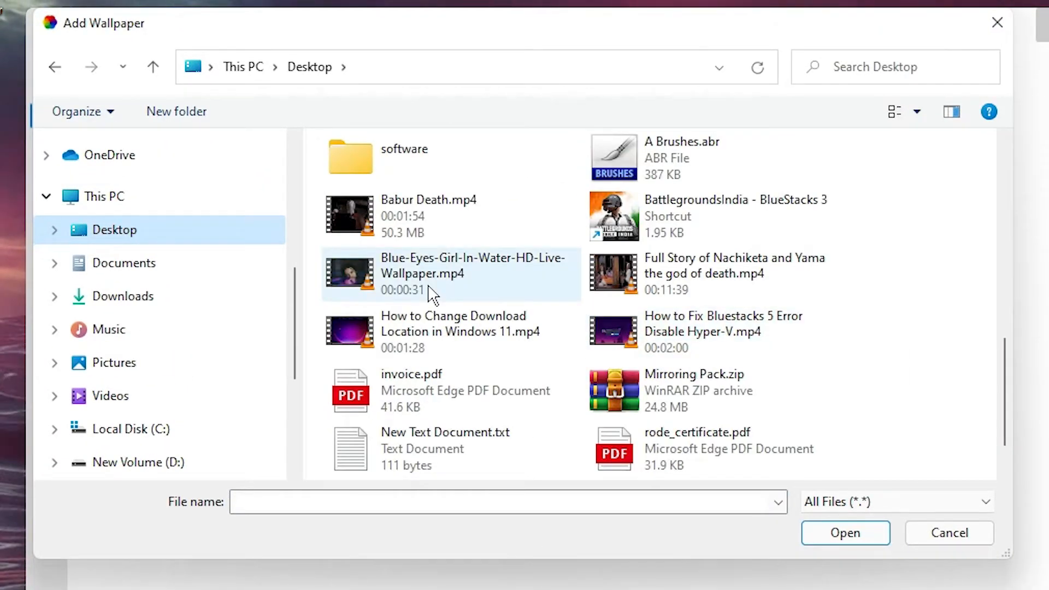
left_click(448, 273)
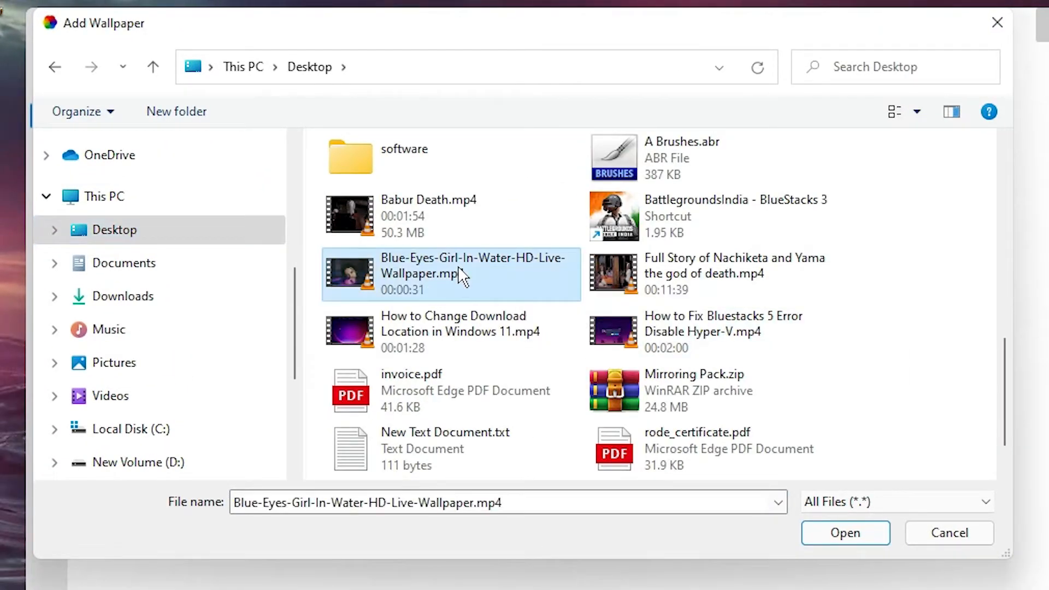
left_click(843, 533)
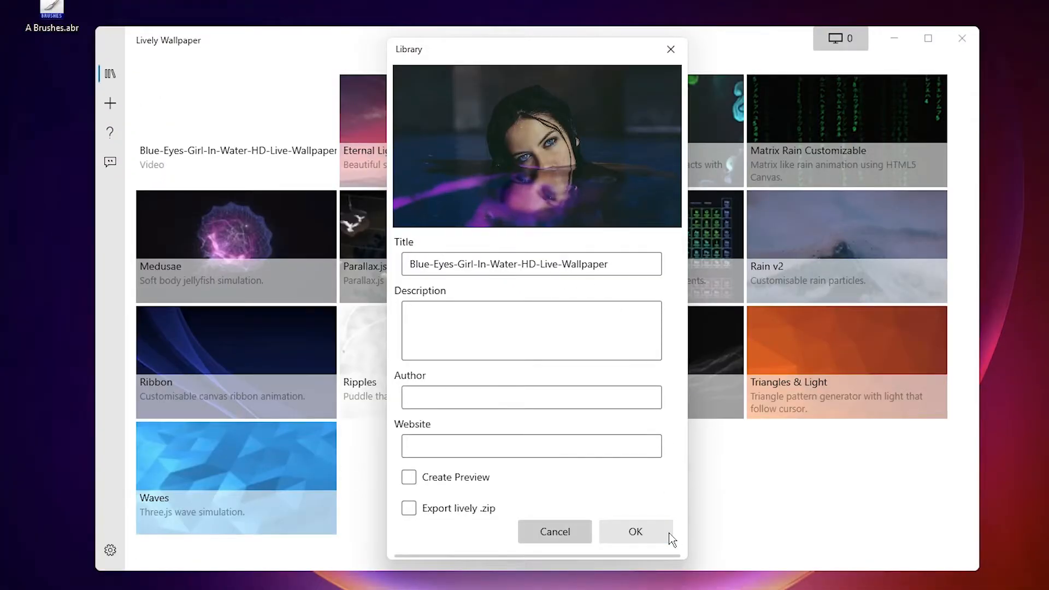
Confirm the Blue-Eyes-Girl-In-Water video's details to apply it as wallpaper
left_click(634, 531)
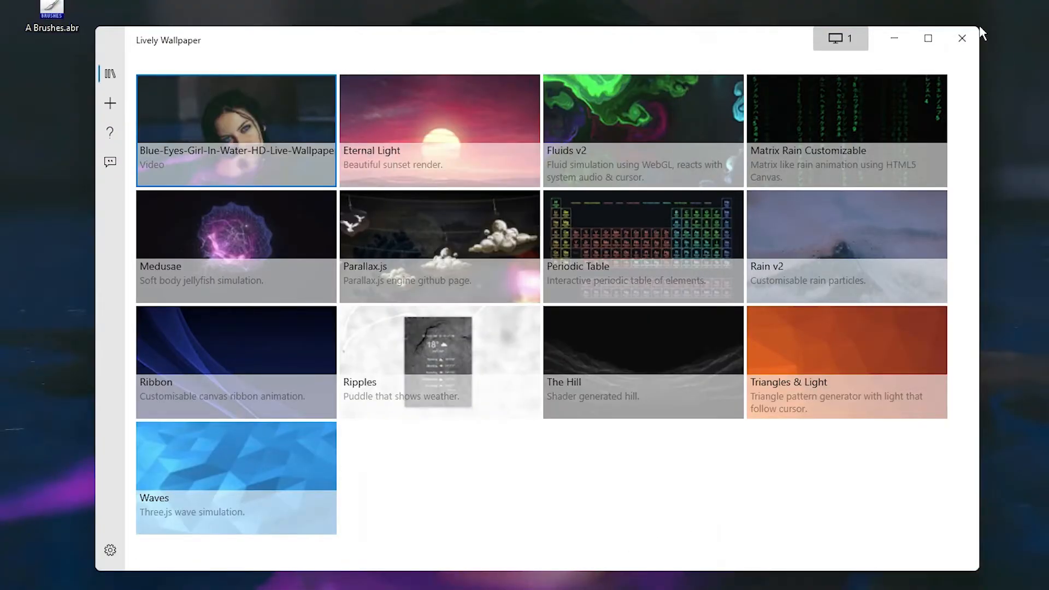
mouse_move(544, 509)
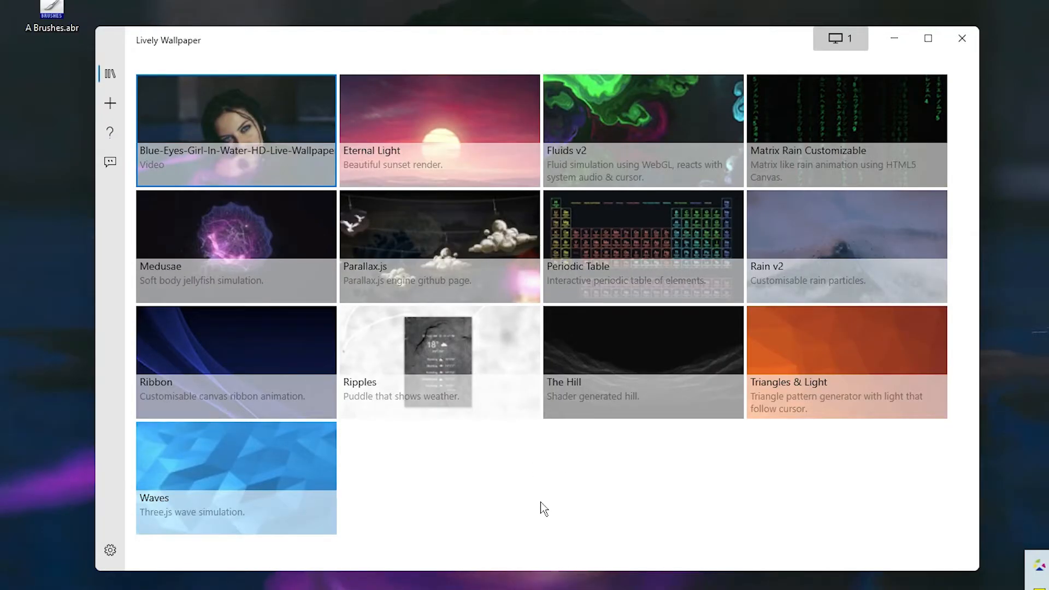
mouse_move(110, 104)
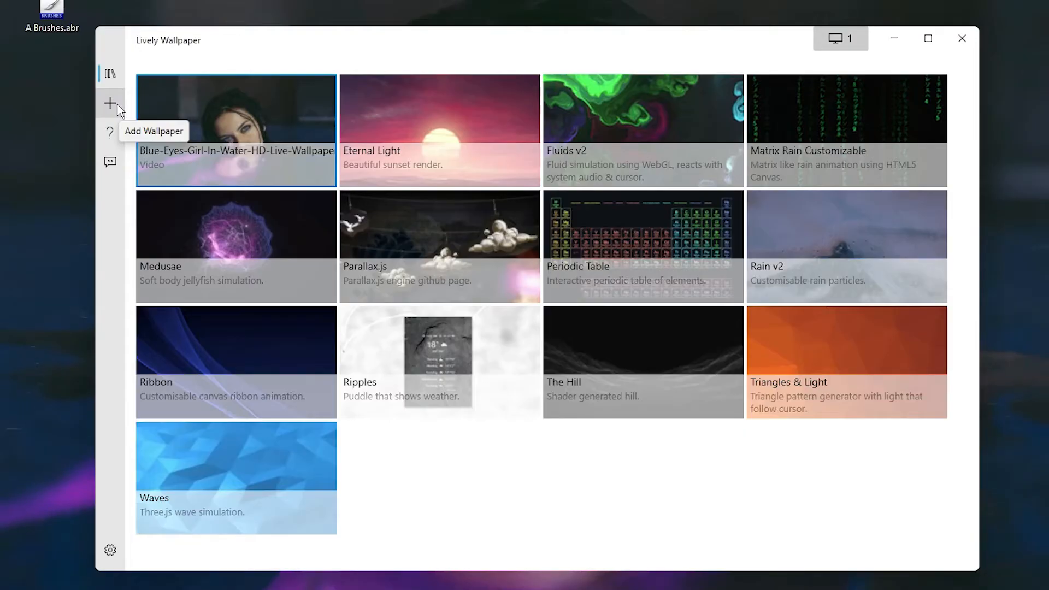
left_click(109, 104)
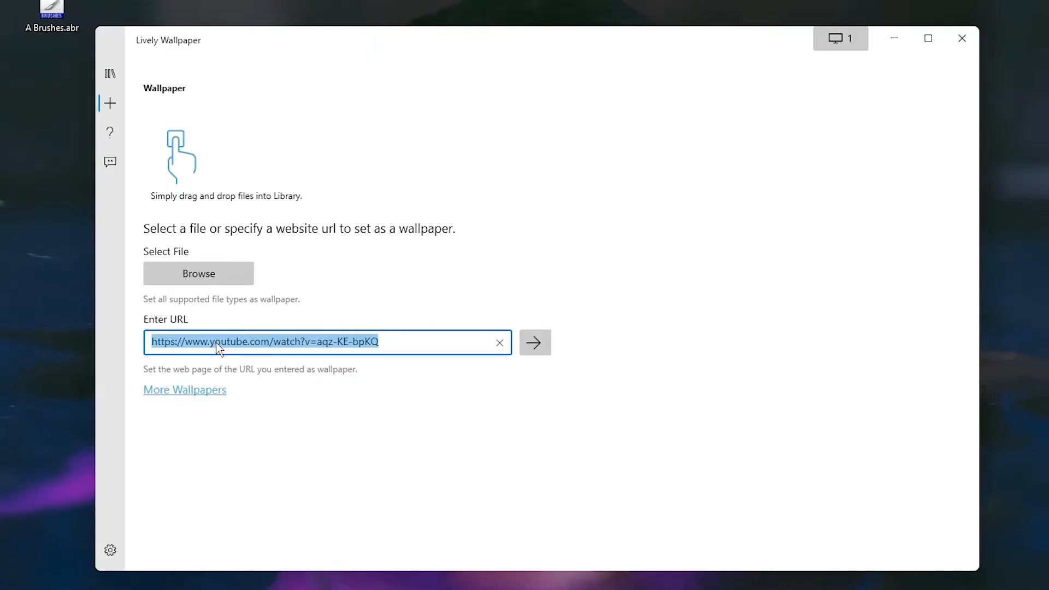
mouse_move(473, 396)
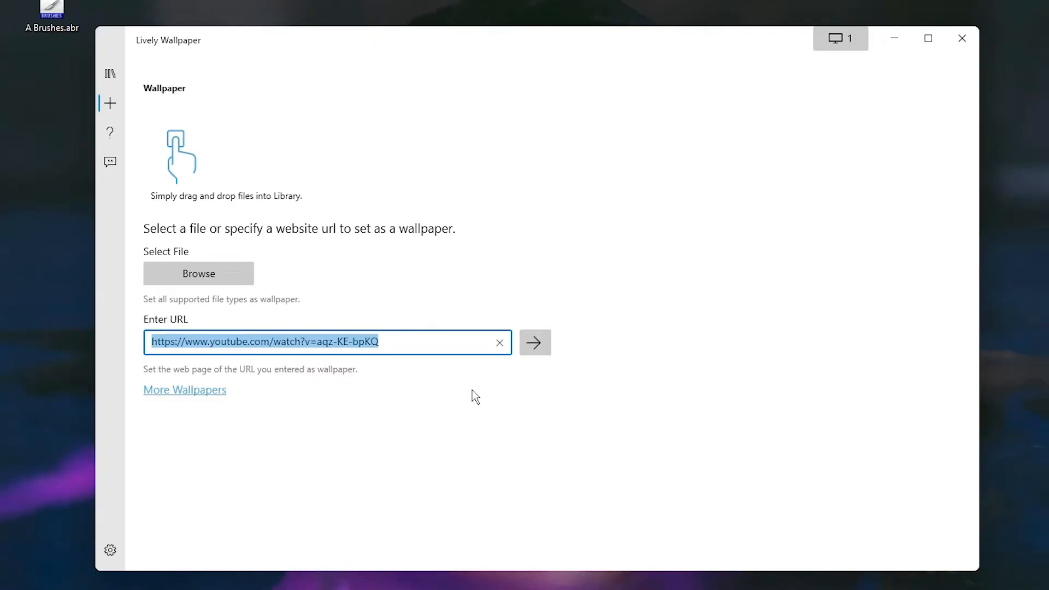
mouse_move(146, 346)
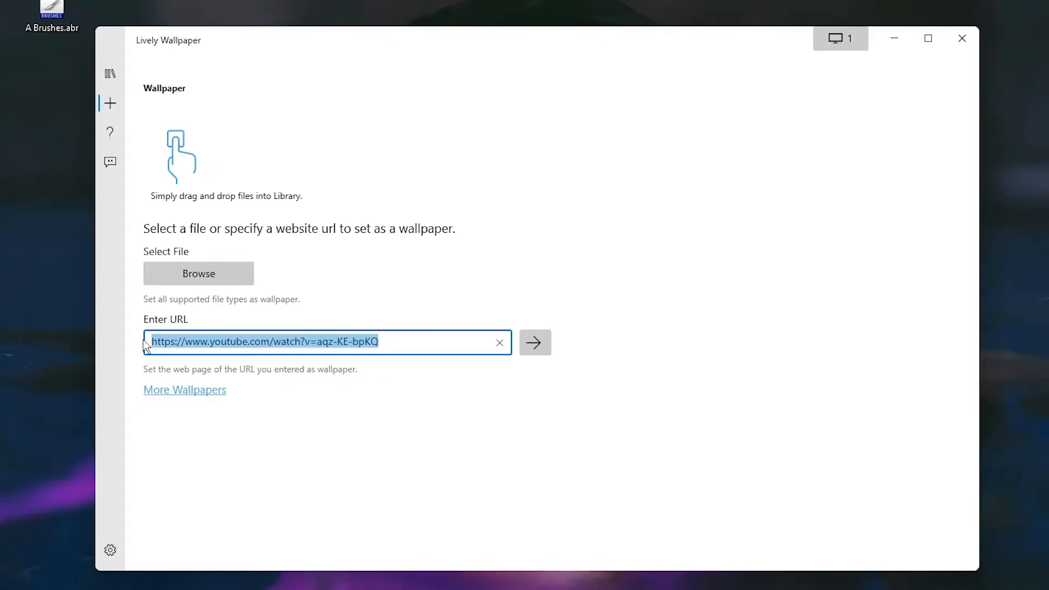
type("https://youtu.be/2cfwRXP4ui8")
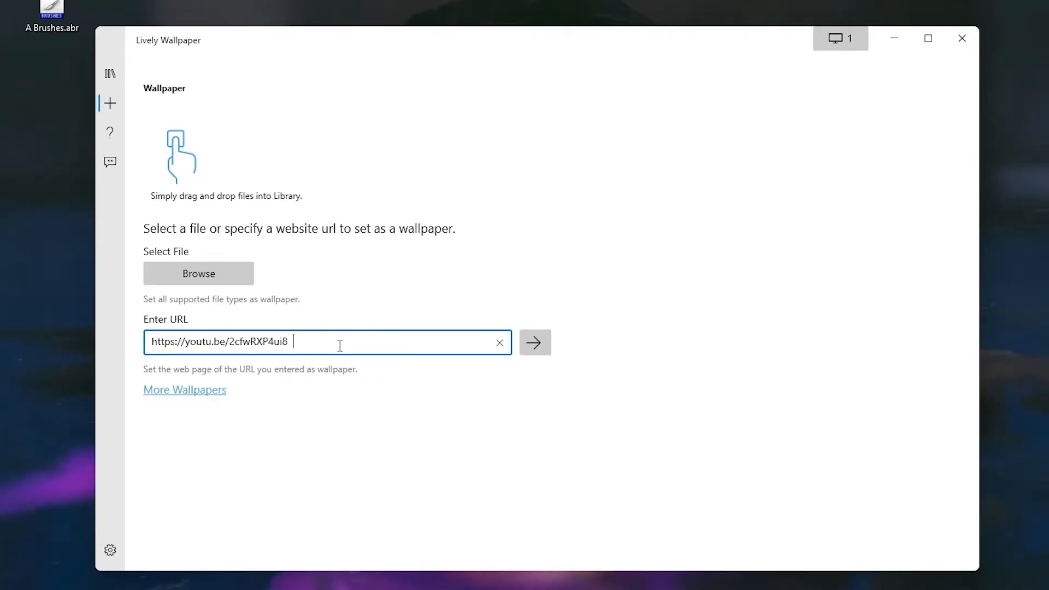
left_click(534, 342)
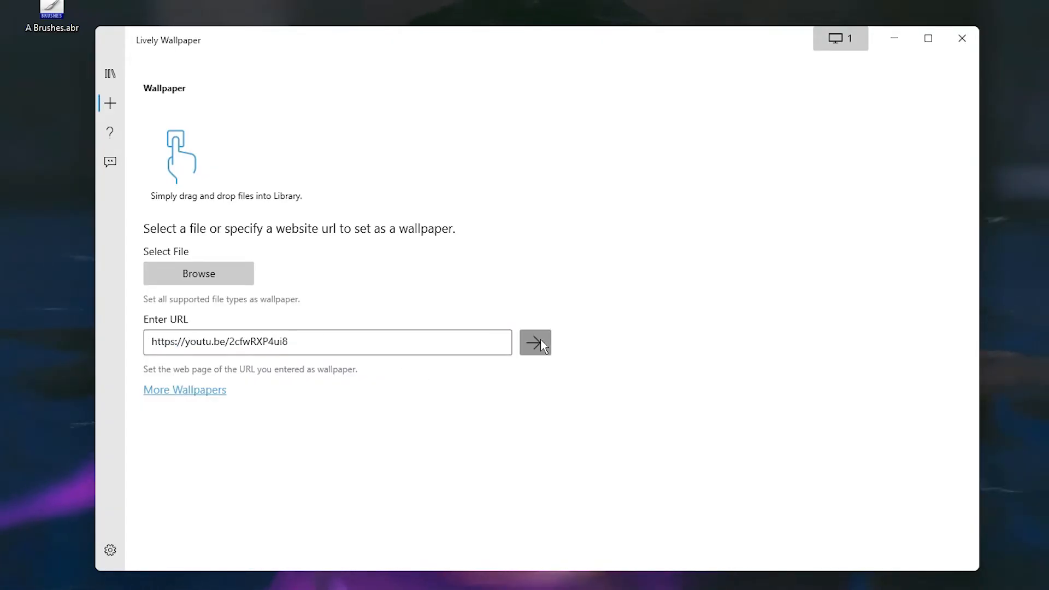
left_click(534, 342)
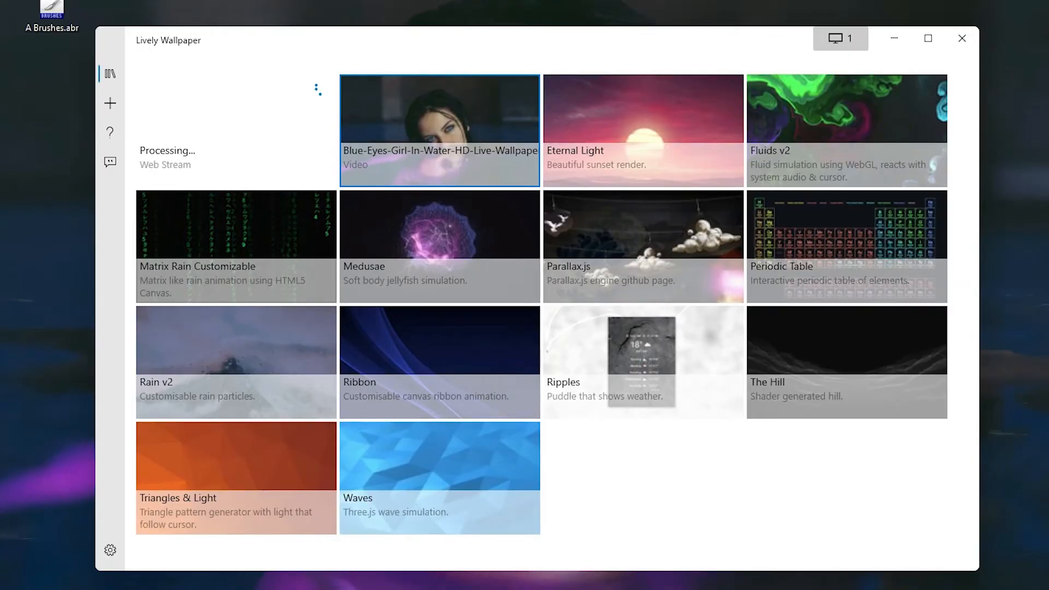